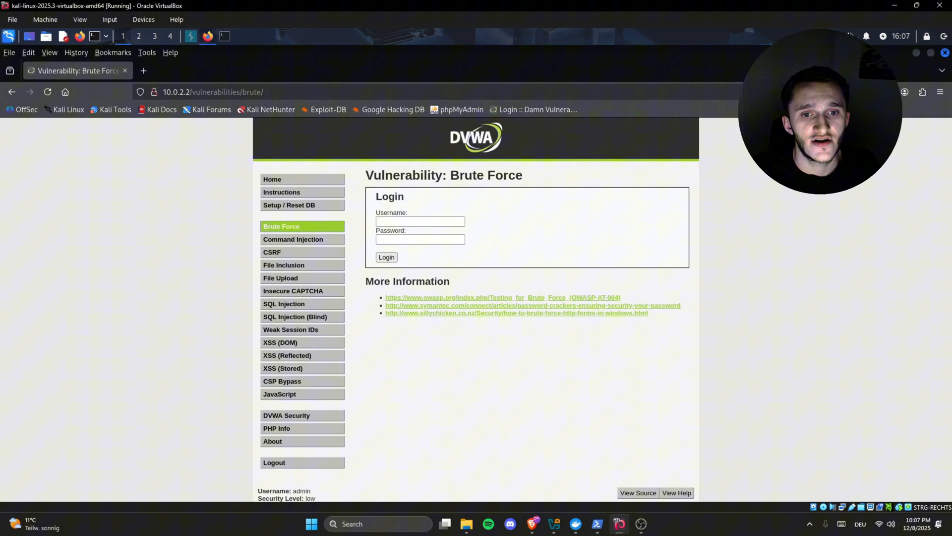
Visit the DVWA SQL Injection exercise and look up the user with ID 1.
click(420, 221)
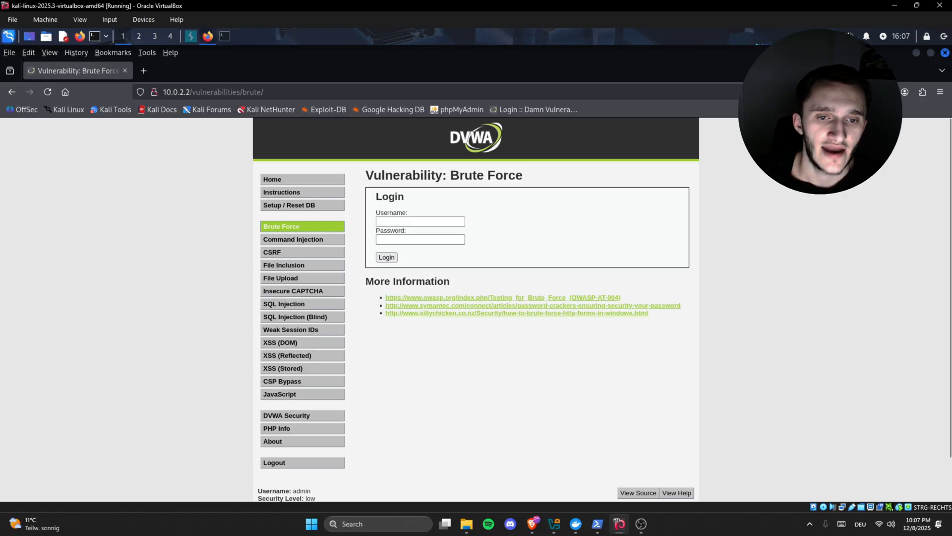
click(420, 220)
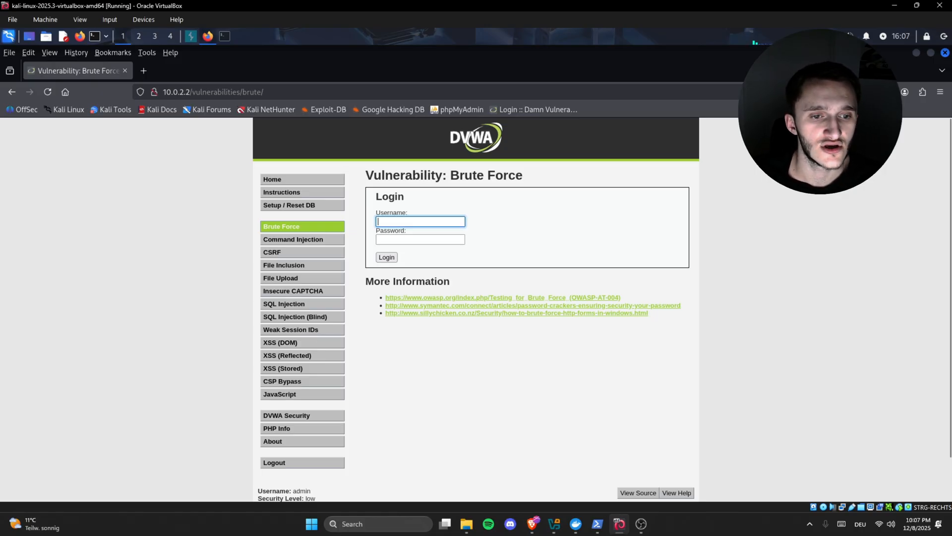
click(284, 303)
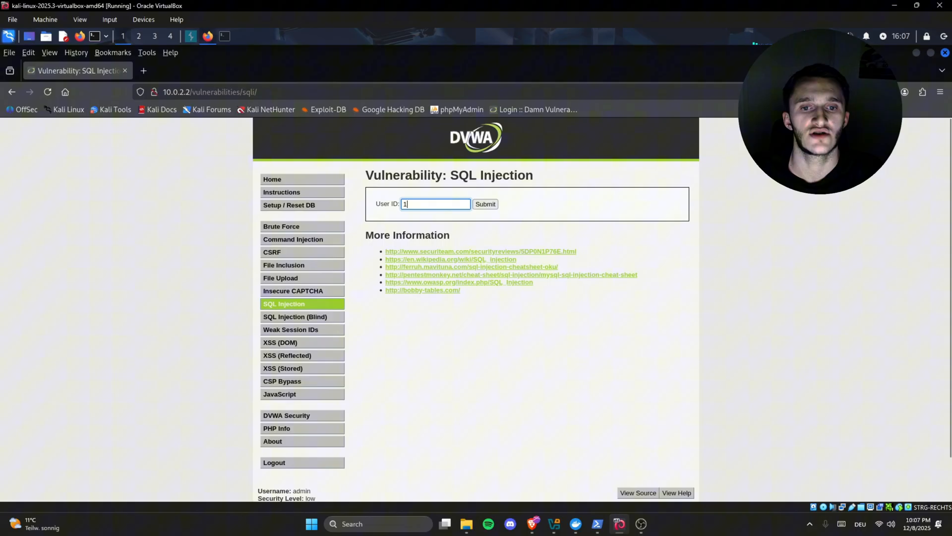
click(485, 203)
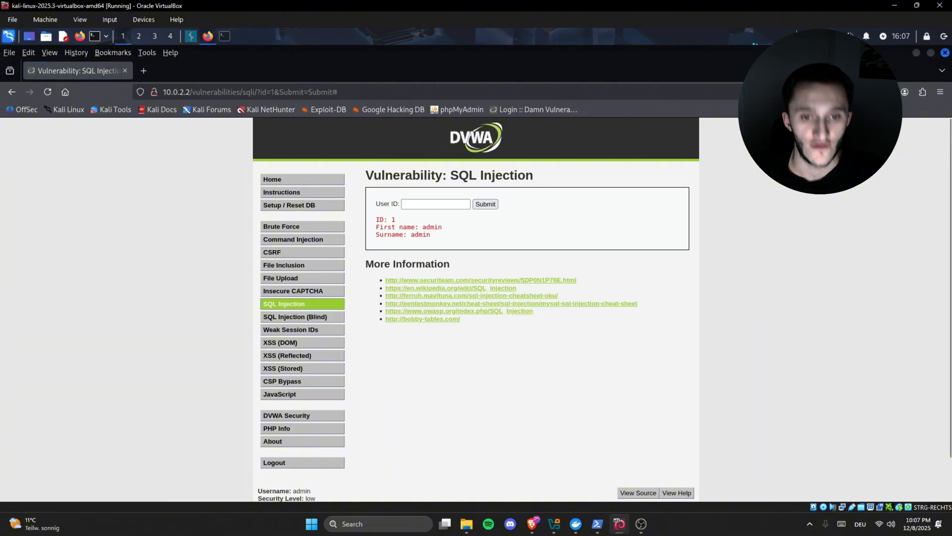
Return to Brute Force and submit an admin login with a wrong password.
click(281, 227)
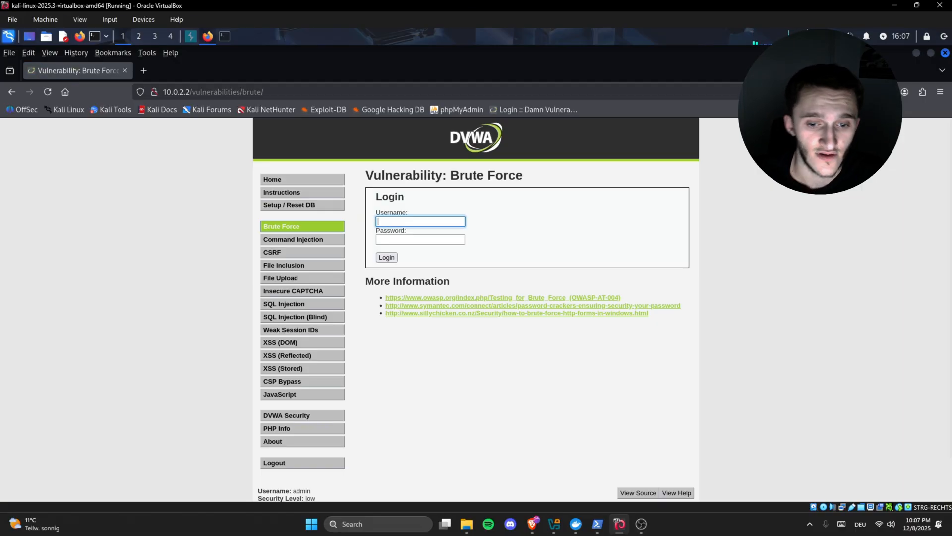
text(admin)
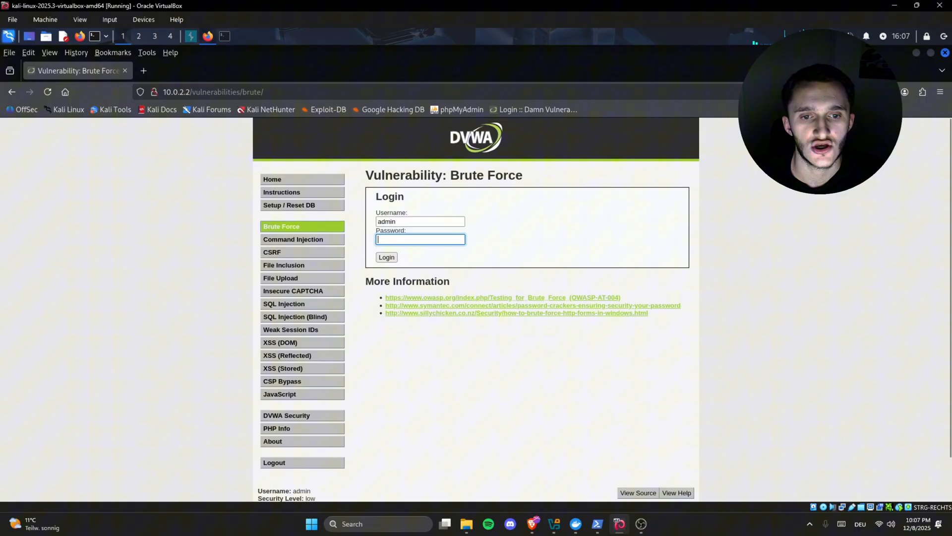
click(386, 257)
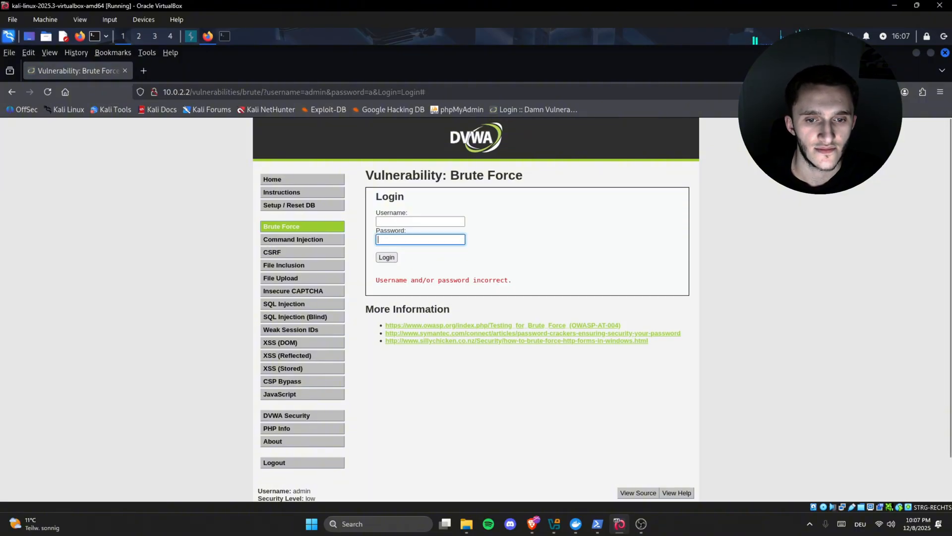
text(admin)
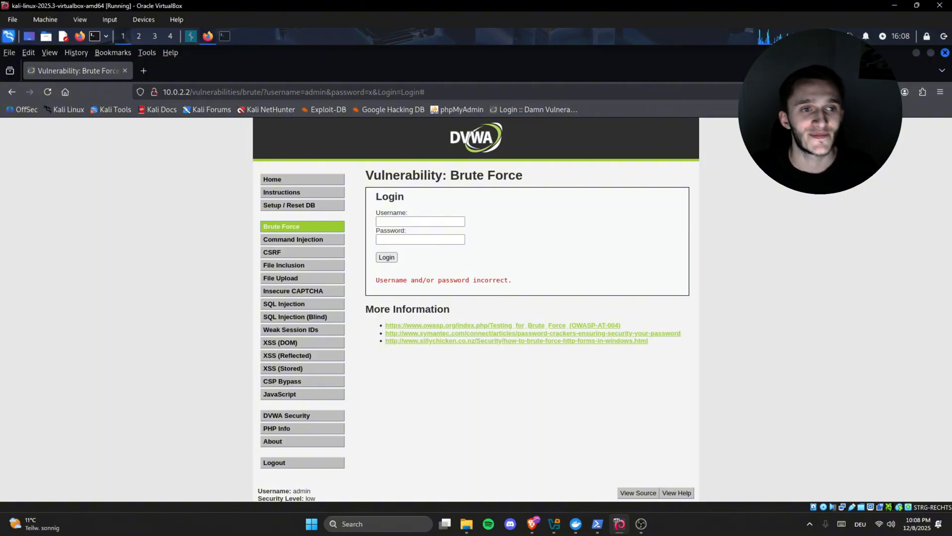
Capture the admin login request and send it to Intruder, marking the password value.
click(420, 221)
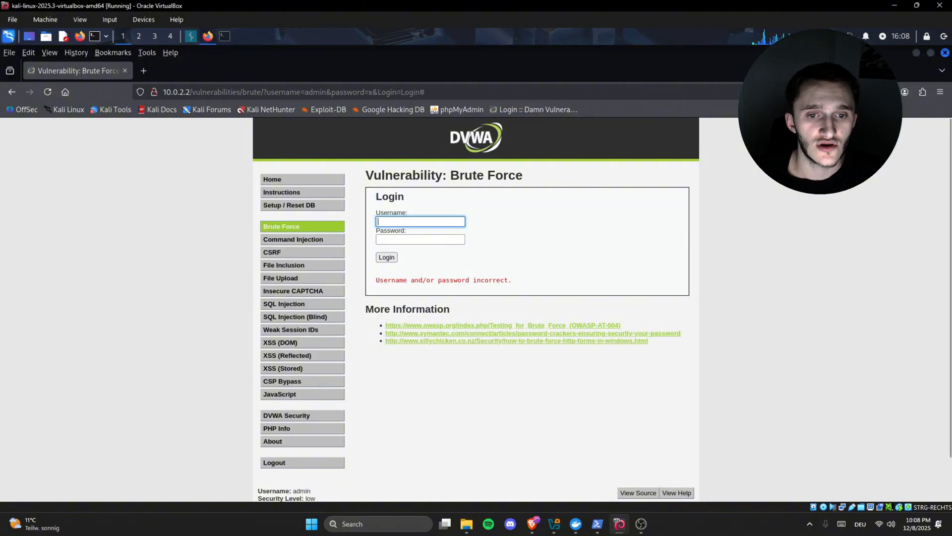
text(admin)
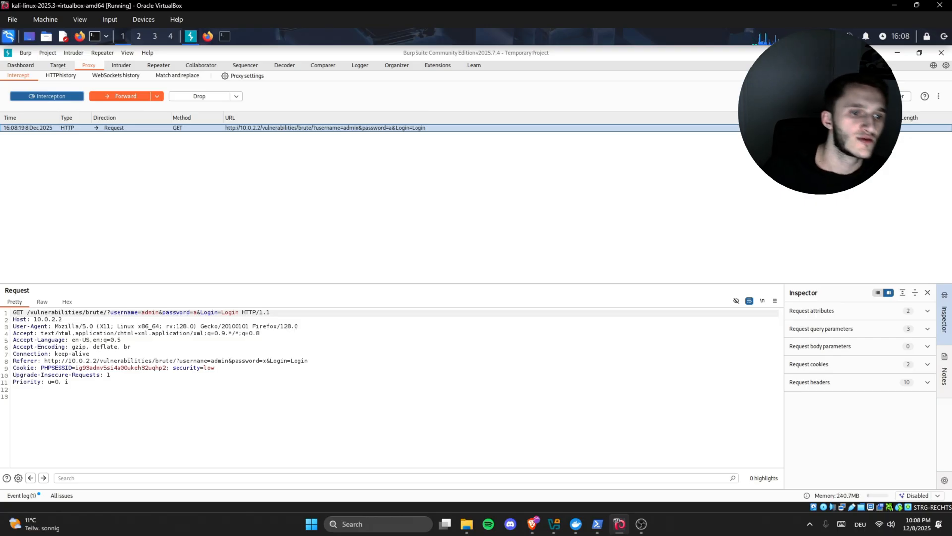
drag(109, 312, 270, 311)
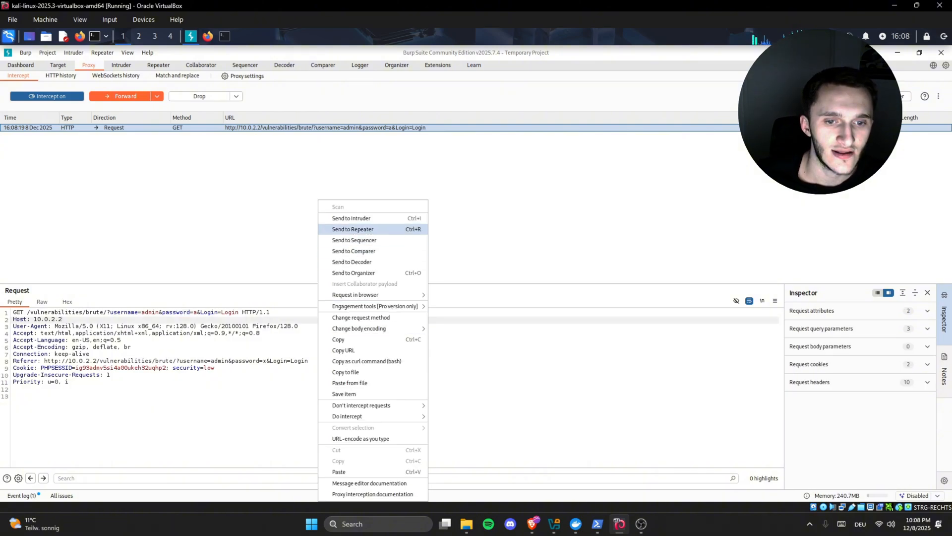
click(350, 218)
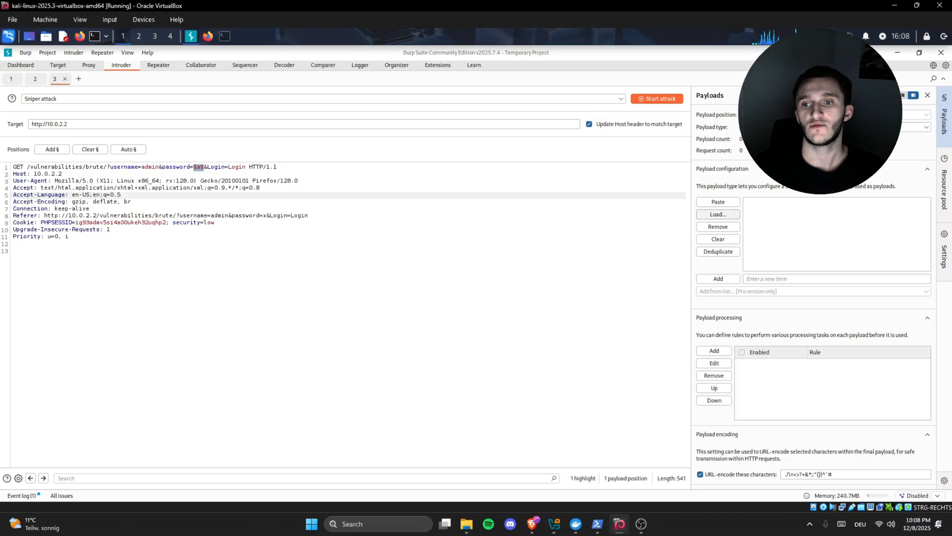
Load the password wordlist as Intruder payloads and start the sniper attack.
click(718, 214)
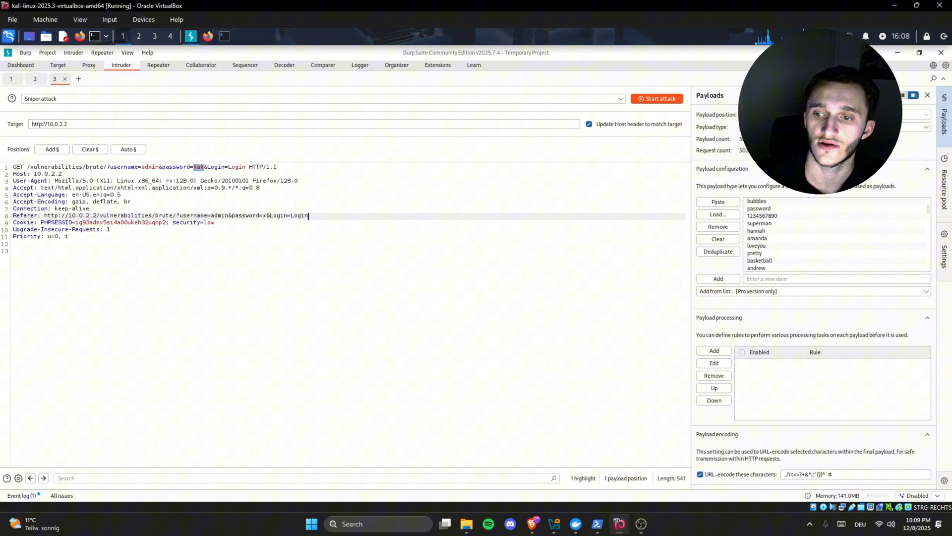
click(659, 98)
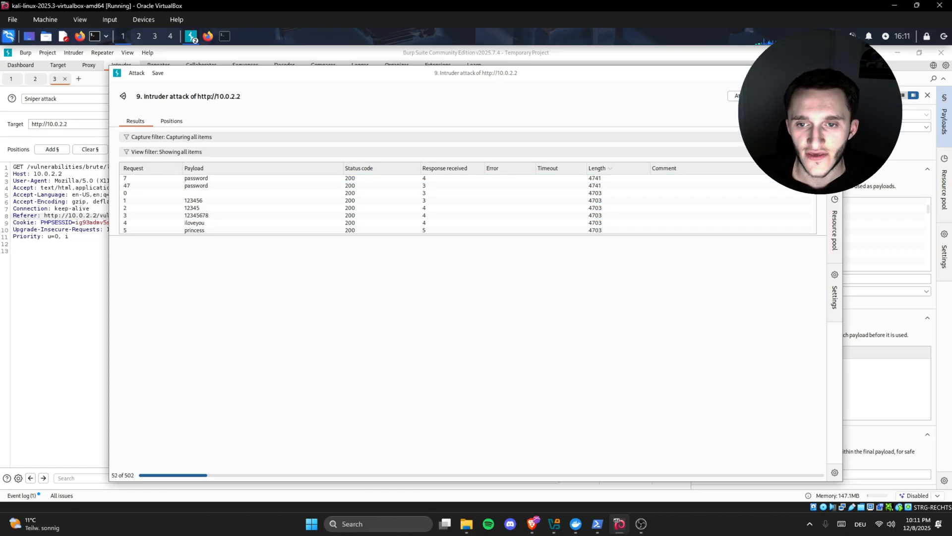
Switch from the Intruder attack results back to the DVWA login page in Firefox.
click(194, 178)
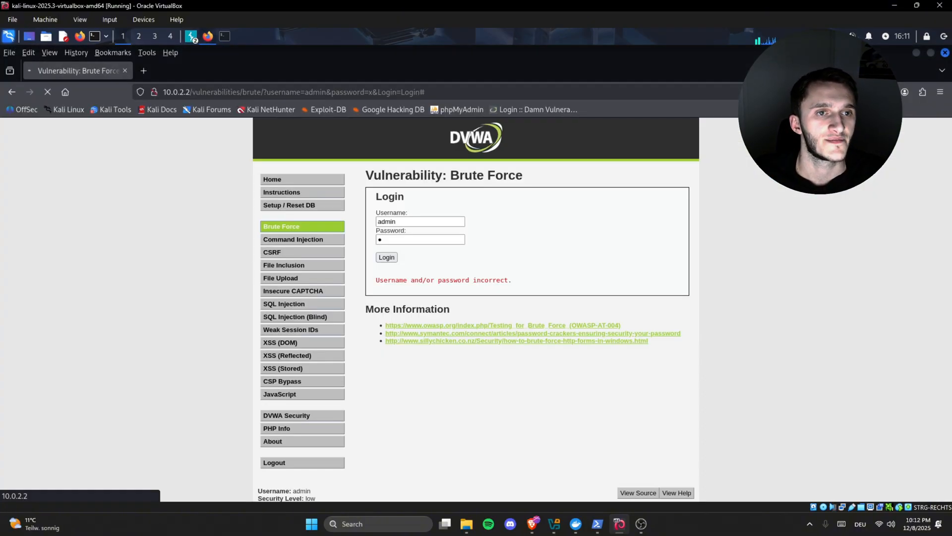
click(420, 239)
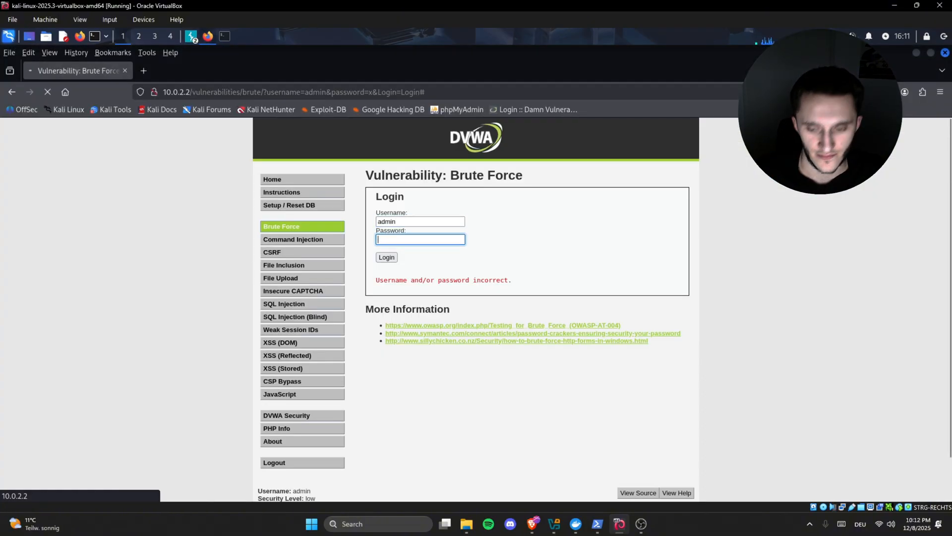
text(password)
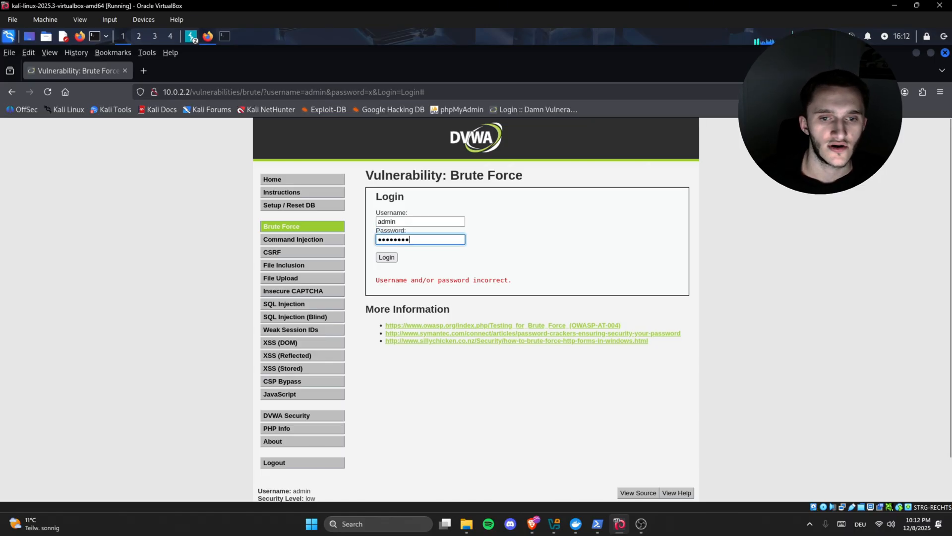
click(387, 257)
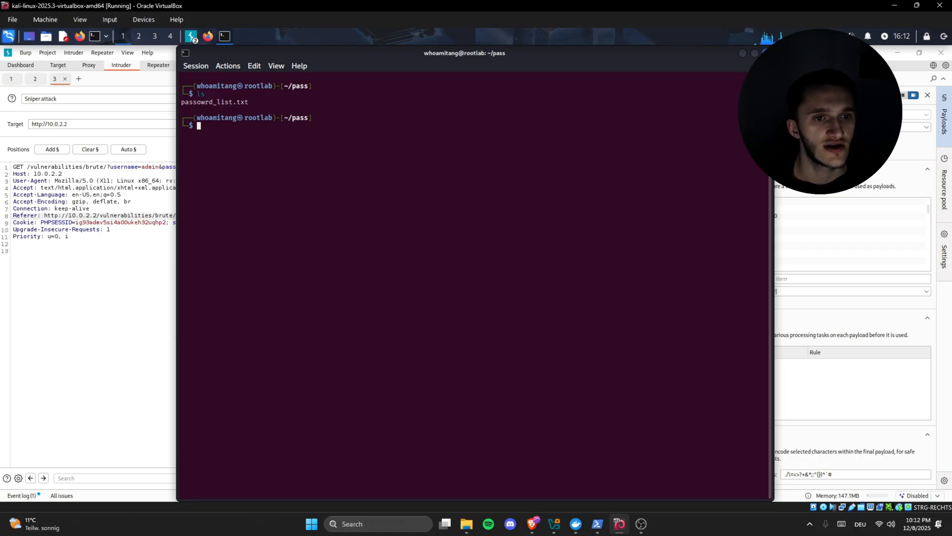
Type a hydra http-get-form command for admin against 10.0.2.2/vulnerabilities/brute/.
text(hydra -l admin -p password http-get-form://10.0.2.2/vulnerabilities/brute/:"log=^USER^&pwd=^PASS^&wp-submit=Log+In":"incorrect")
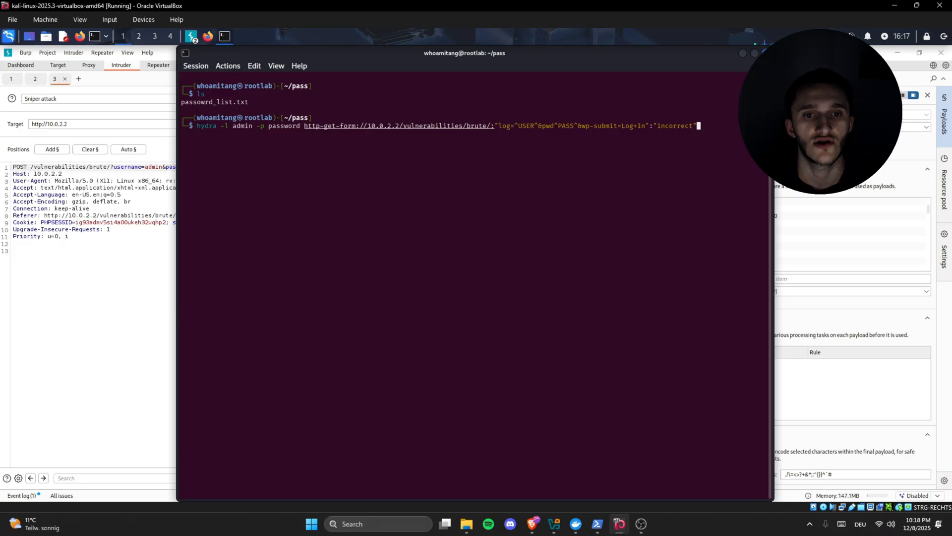
double_click(425, 126)
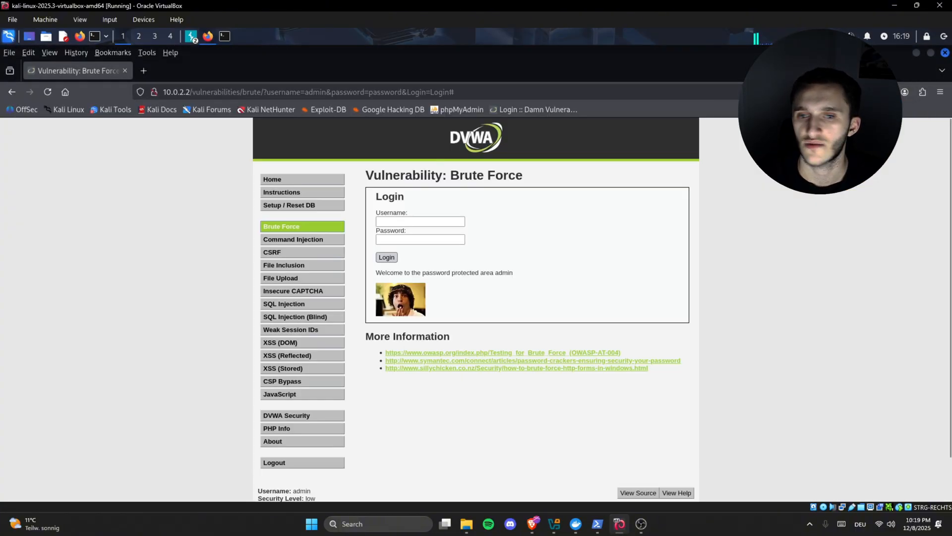
Submit another admin login attempt using a wrong password.
text(admin)
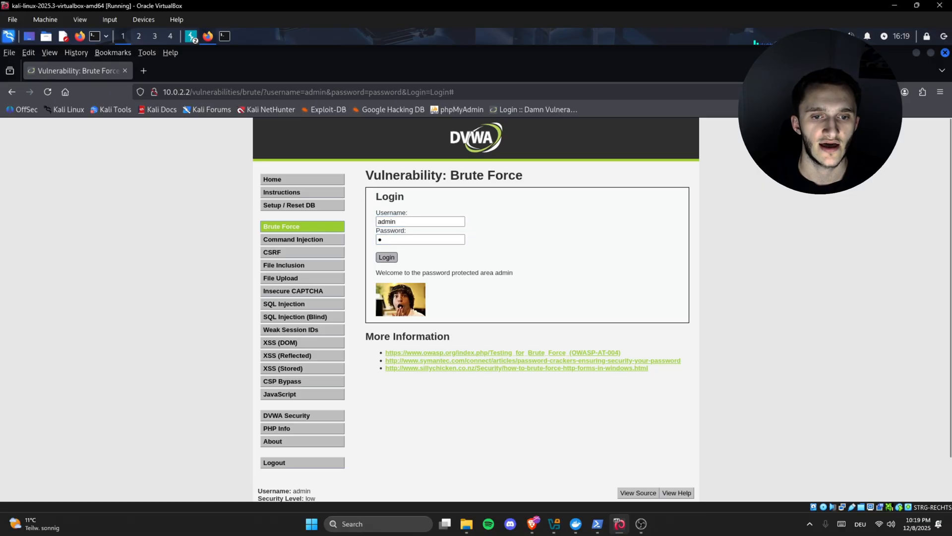
click(386, 256)
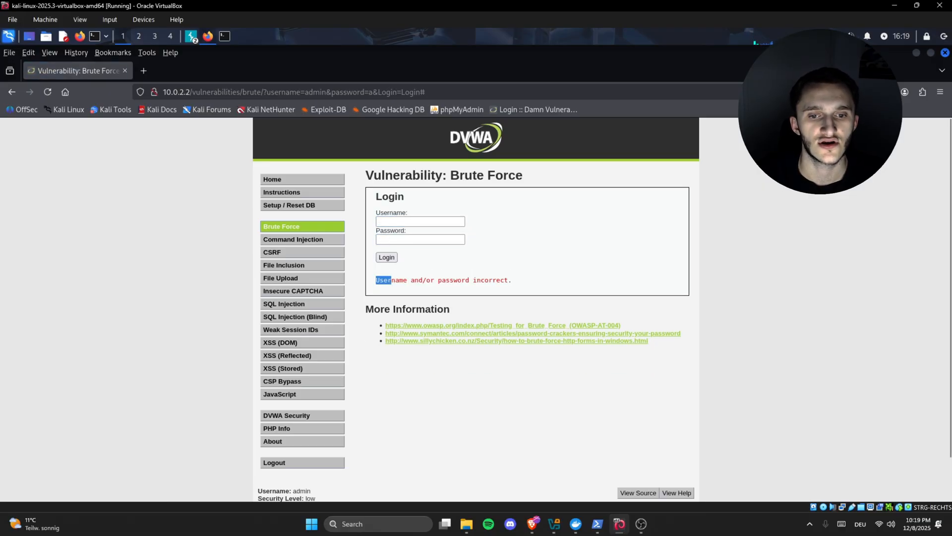